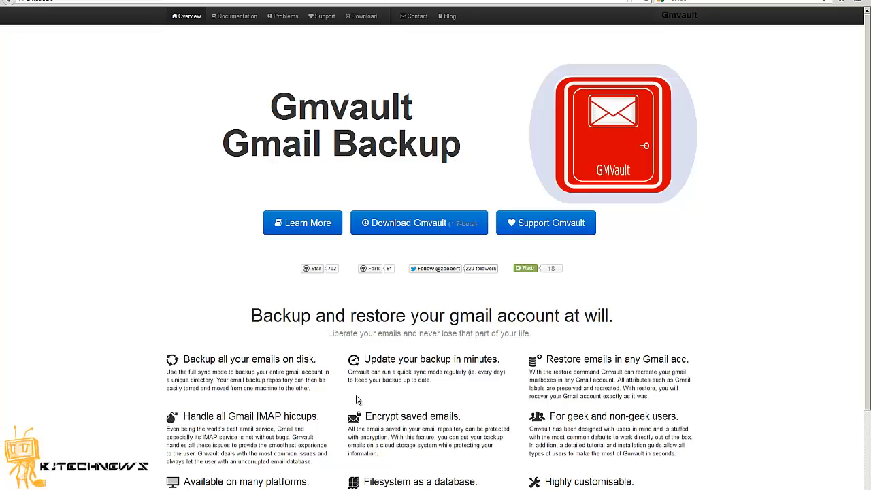
mouse_move(673, 183)
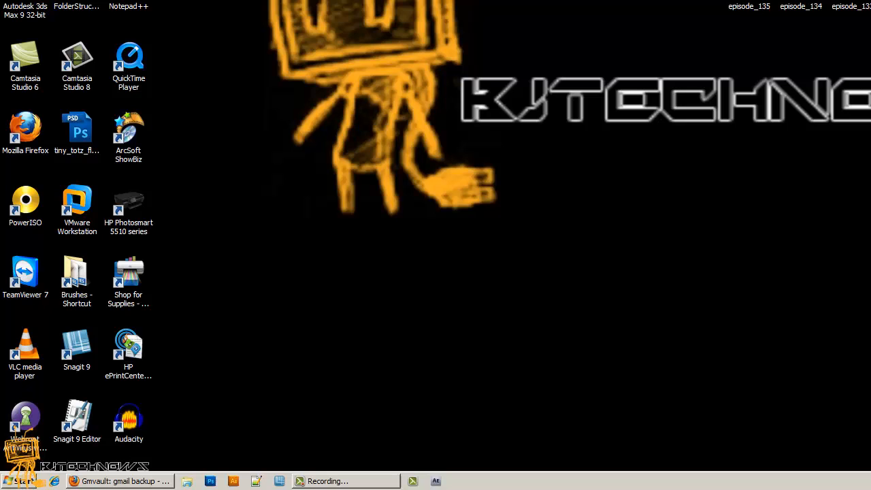
mouse_move(370, 209)
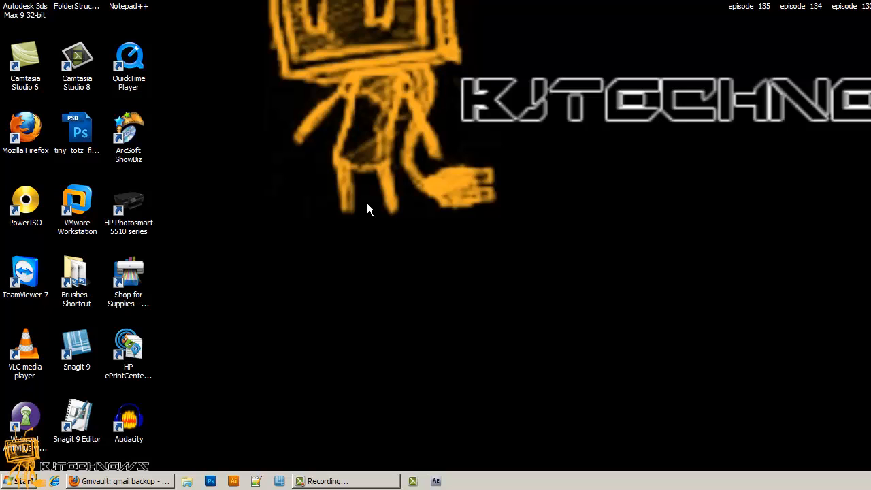
Step: Launch Task Scheduler from the Windows Start menu
click(19, 481)
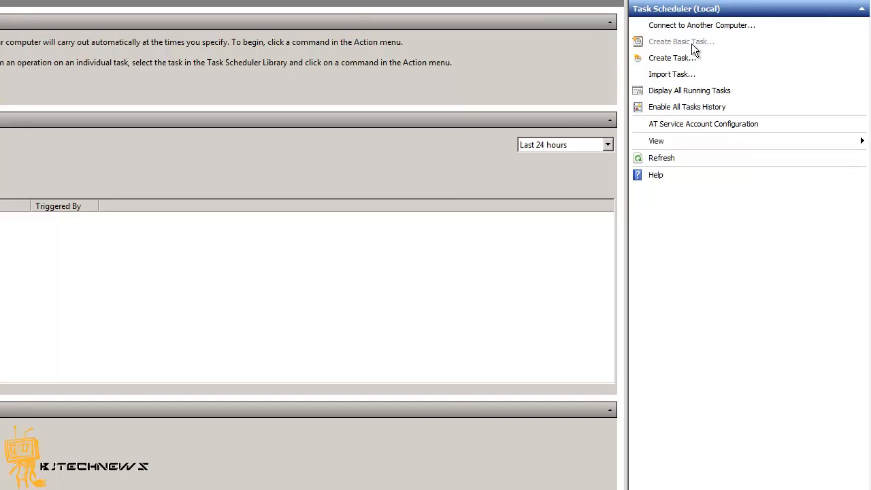
Step: Start a basic task named 'GMail Backup Daily' and proceed to the trigger choice
click(681, 41)
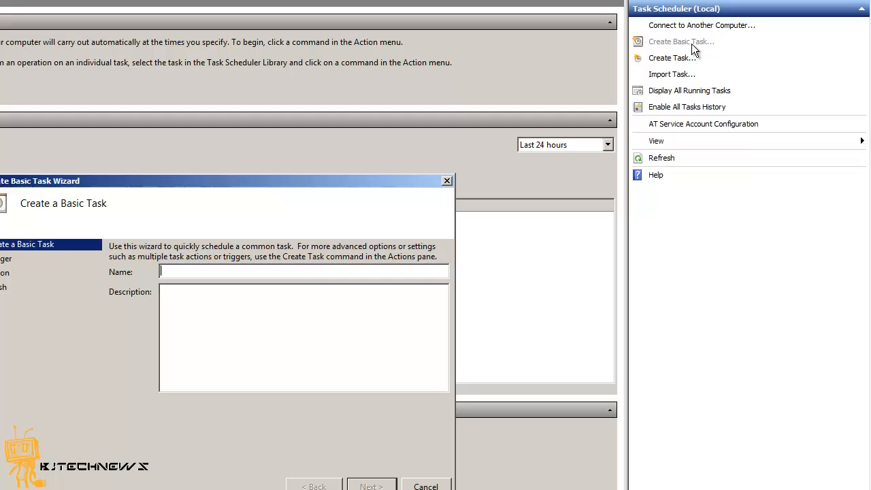
mouse_move(514, 215)
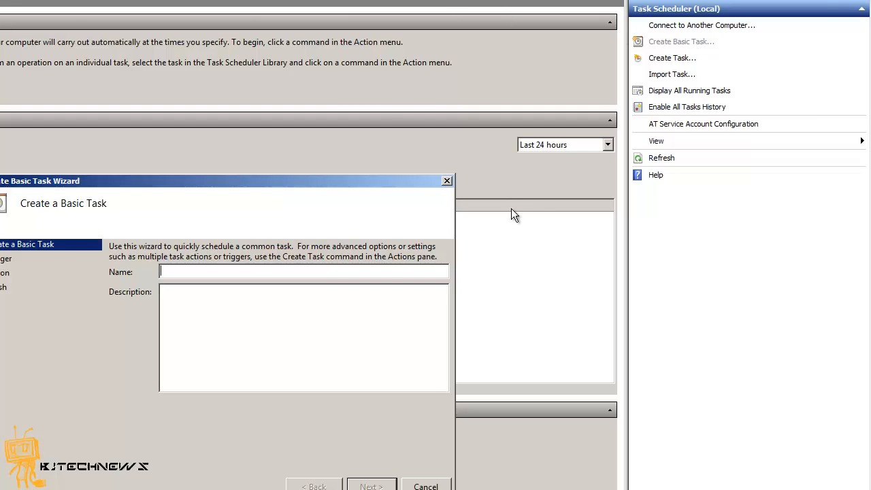
text(G)
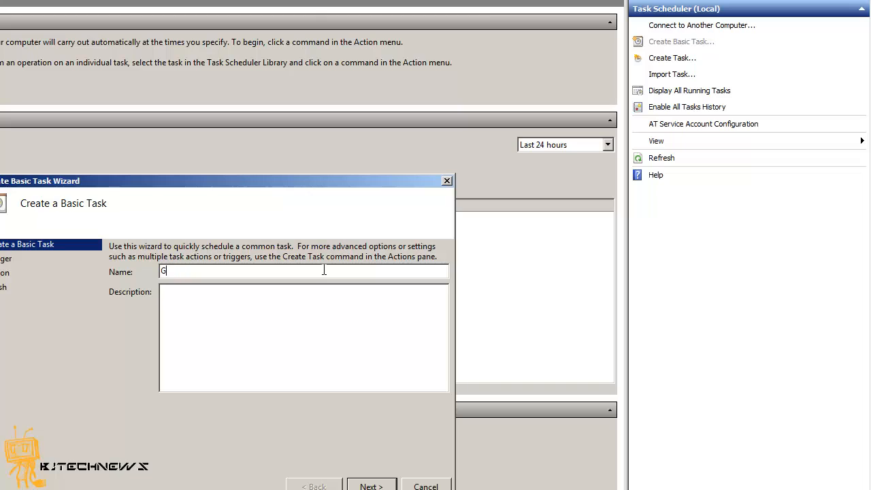
text(Mail Backup)
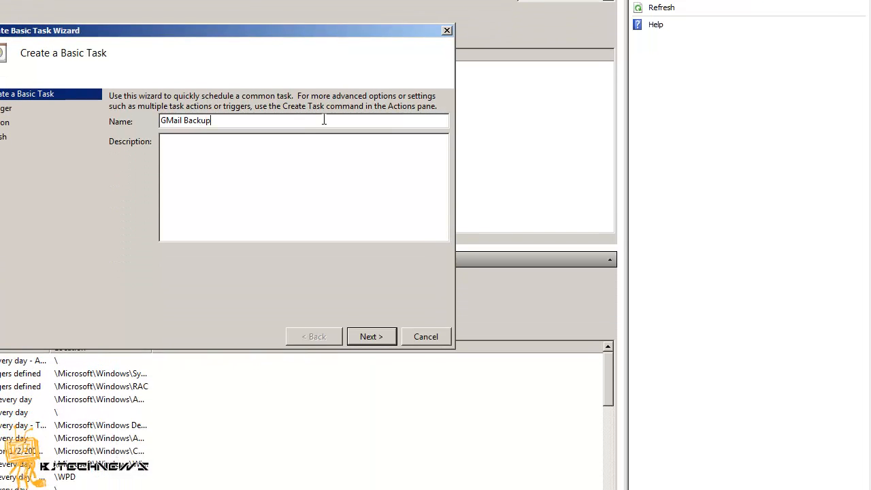
text(Dai)
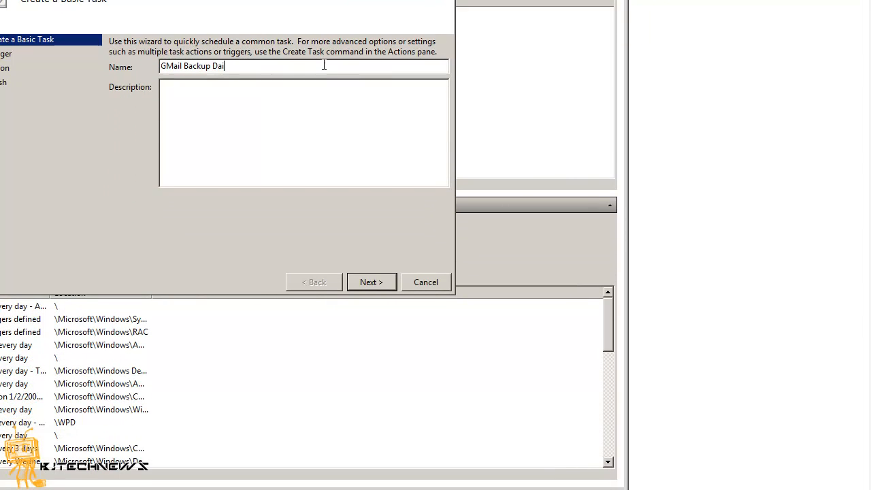
click(371, 282)
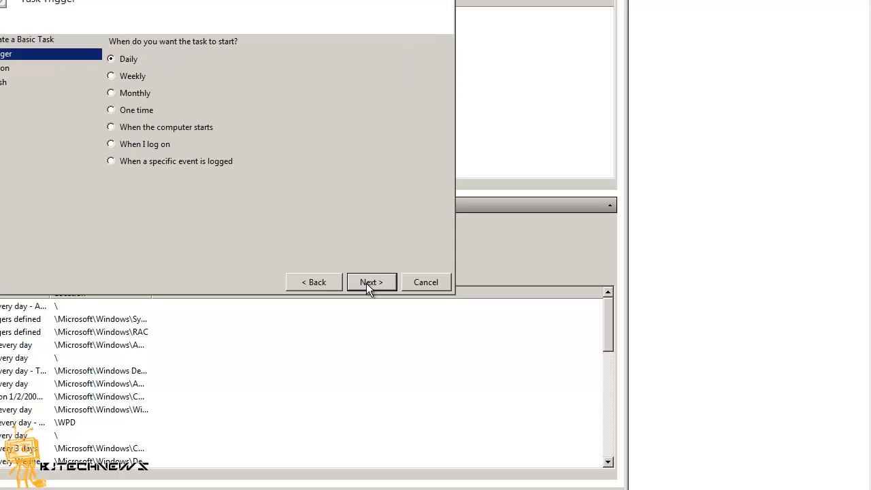
Step: Set a daily trigger starting 11/10/2012 at 12:00:00 PM, recurring every 1 day
click(372, 281)
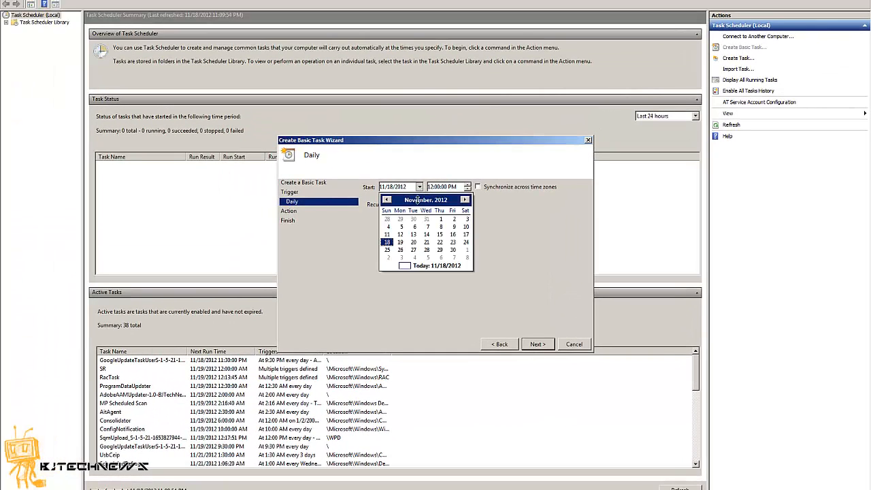
click(400, 242)
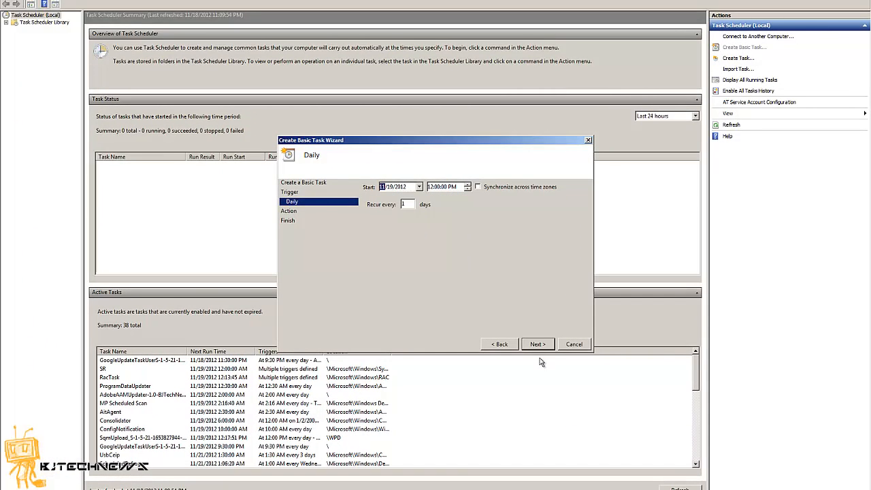
click(537, 343)
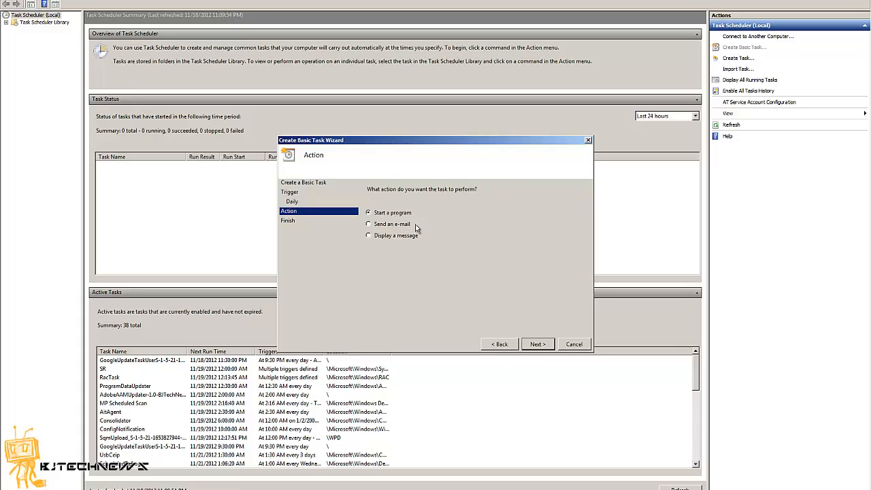
mouse_move(484, 318)
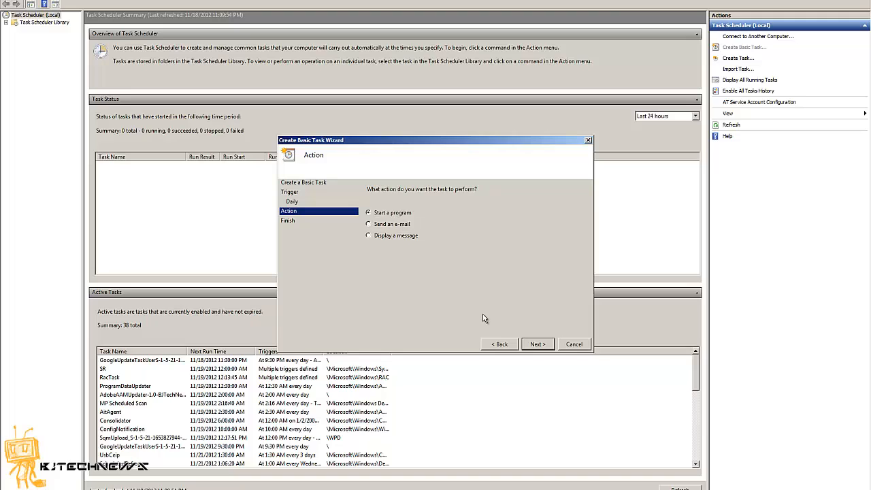
Step: Choose Start a program and browse to E:\gmvault\gmvault.bat as the program/script
click(537, 344)
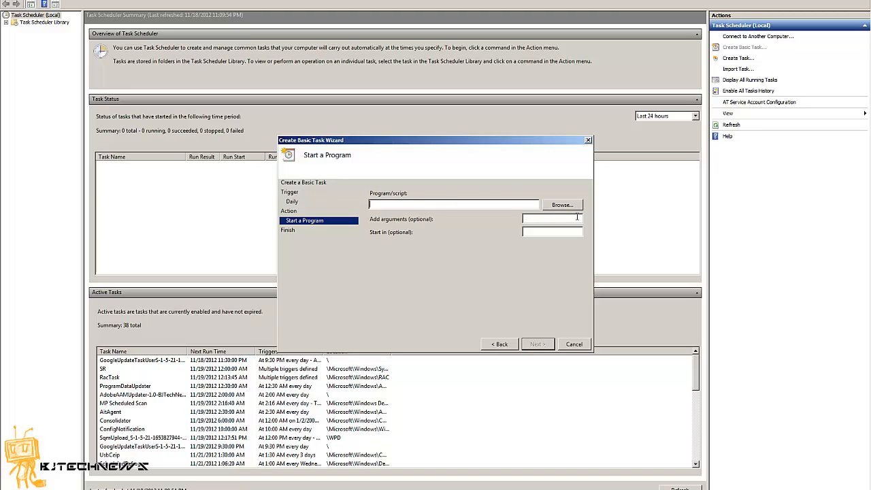
click(562, 205)
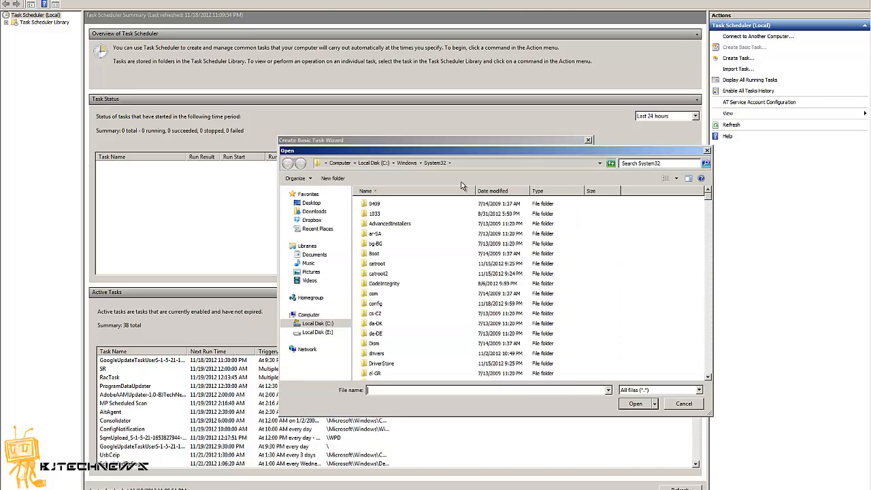
click(318, 333)
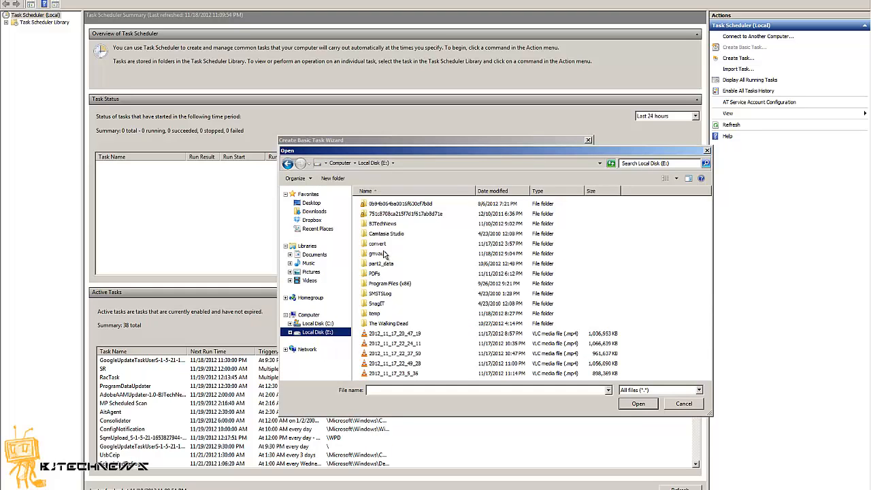
double_click(376, 253)
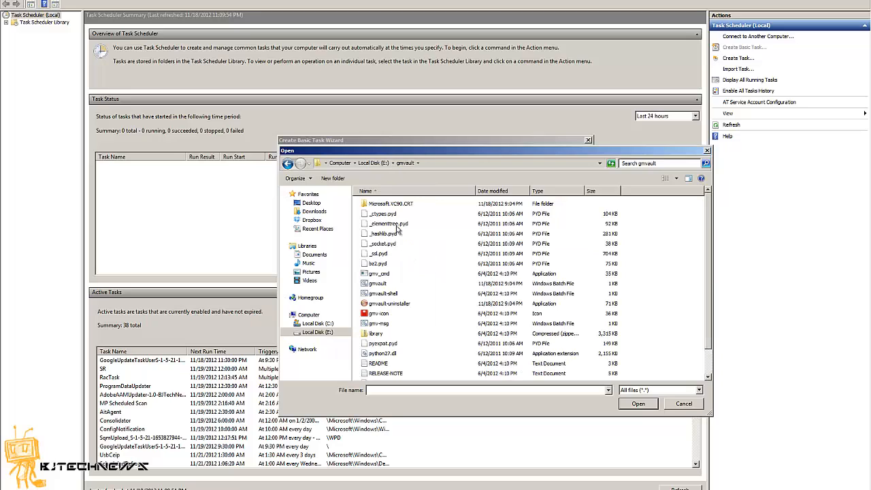
click(377, 283)
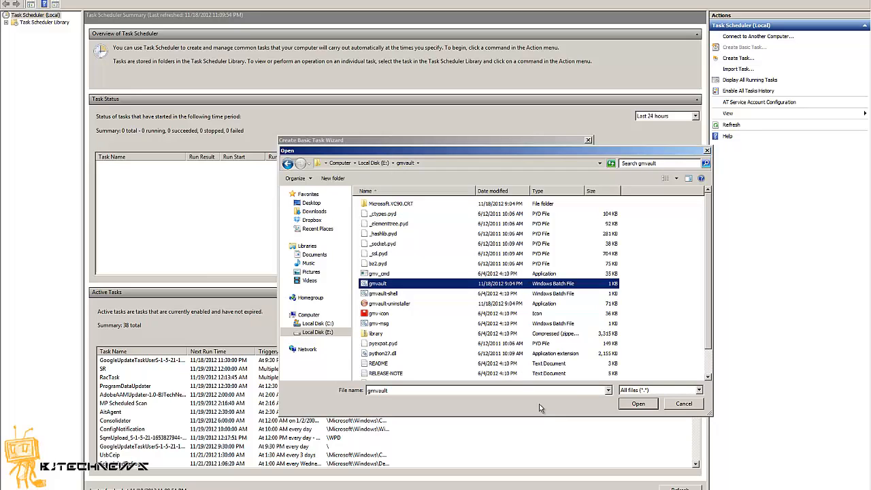
click(638, 403)
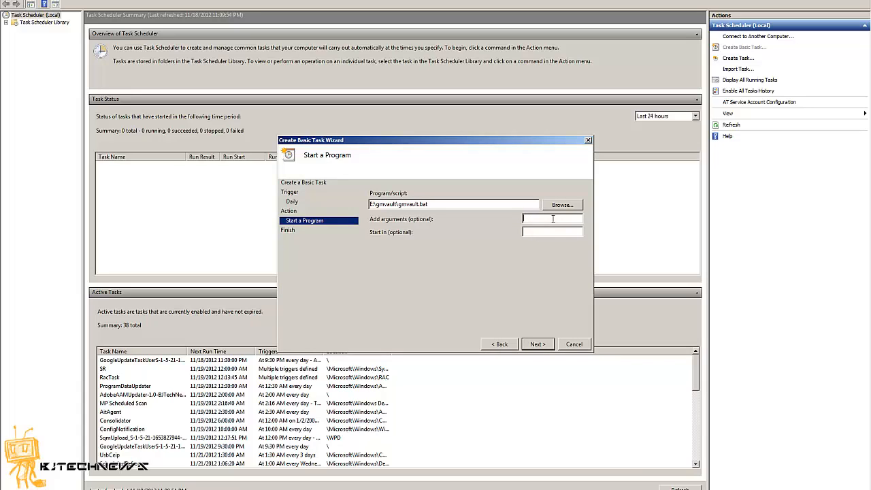
Step: Add arguments 'sync -t quick' with the Gmail address and proceed to the summary
text(sync -t quick)
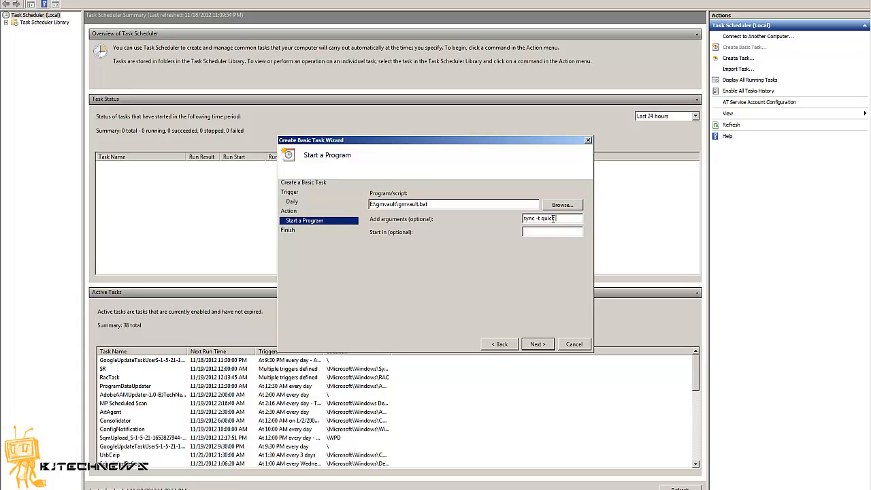
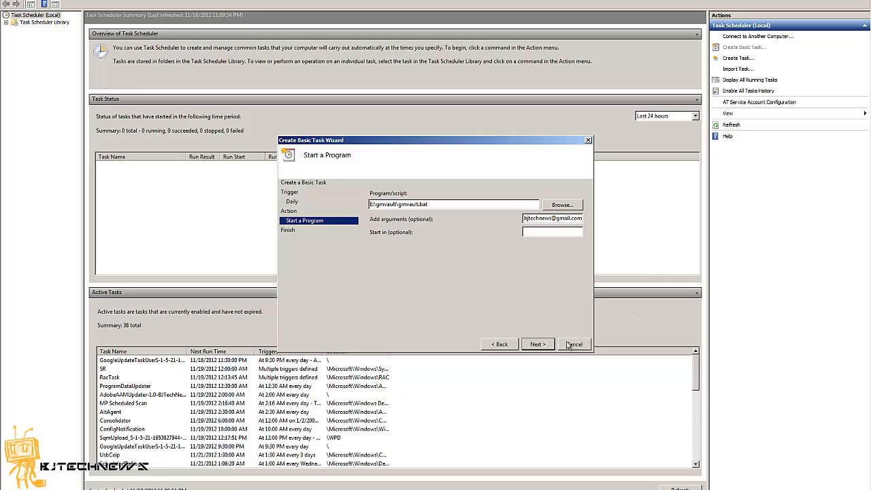
click(537, 343)
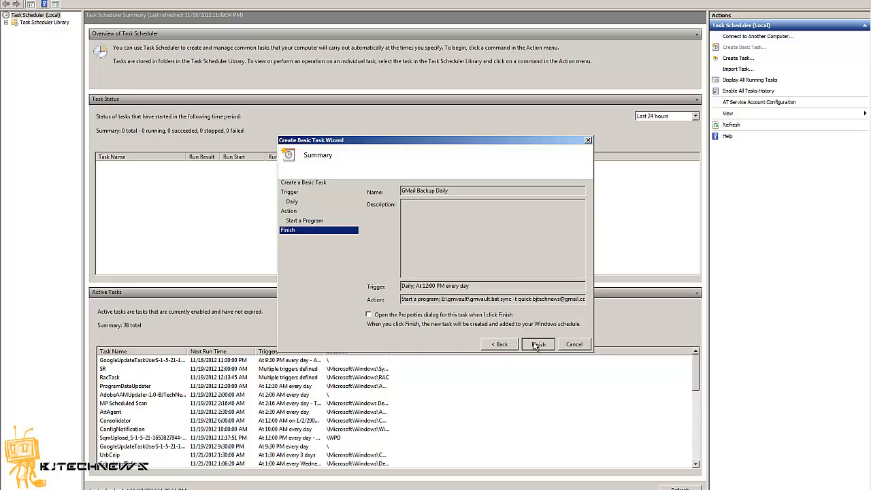
Step: Finish the wizard to create the GMail Backup Daily task
click(538, 344)
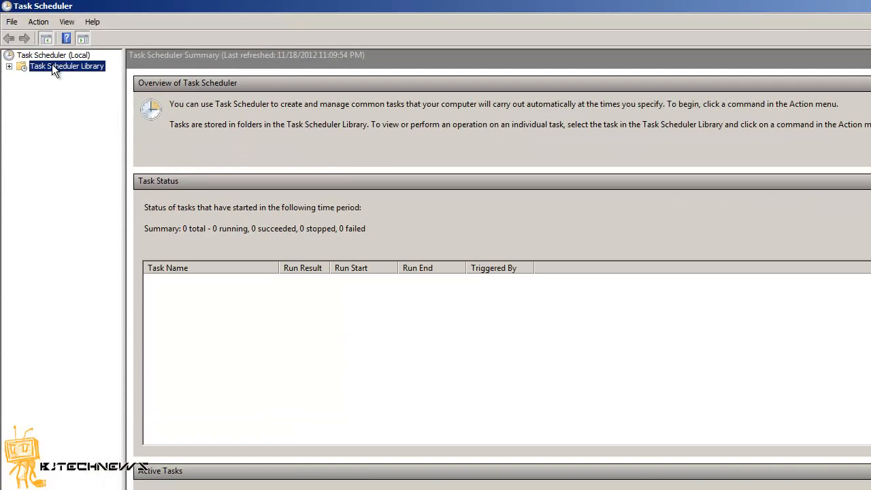
Step: Show the Task Scheduler Library and select GMail Backup Daily, Ready at 12:00 PM daily
click(66, 65)
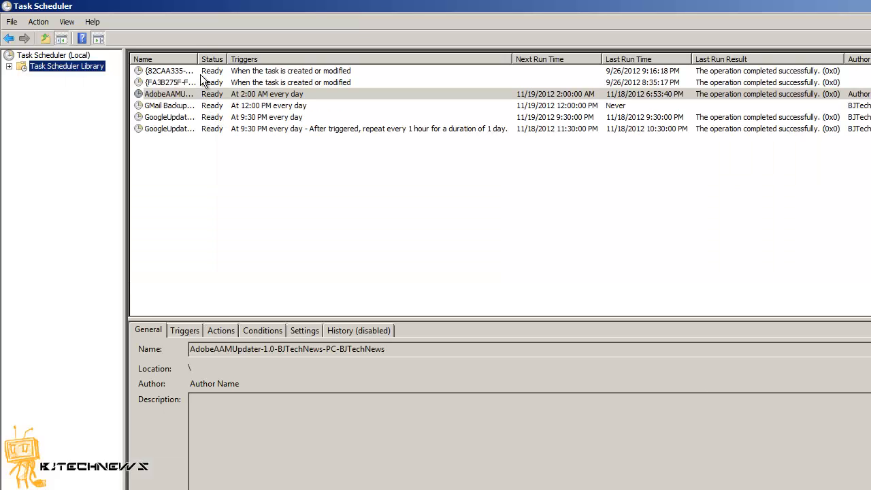
click(170, 105)
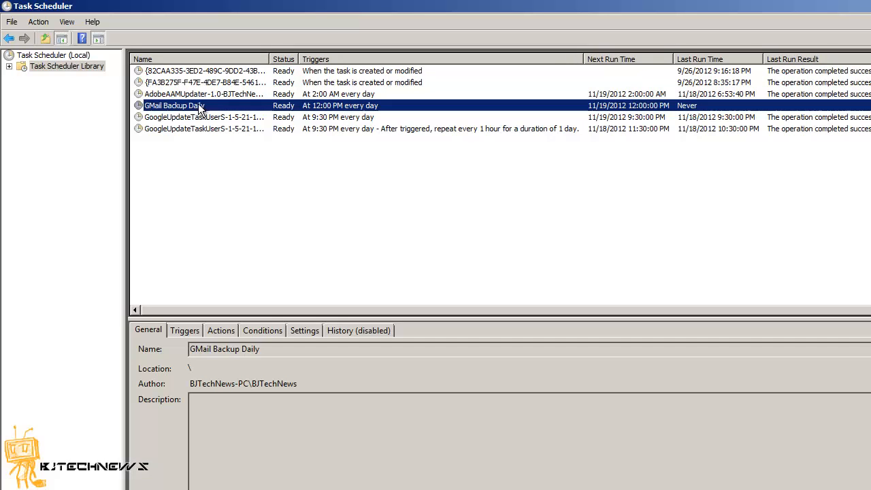